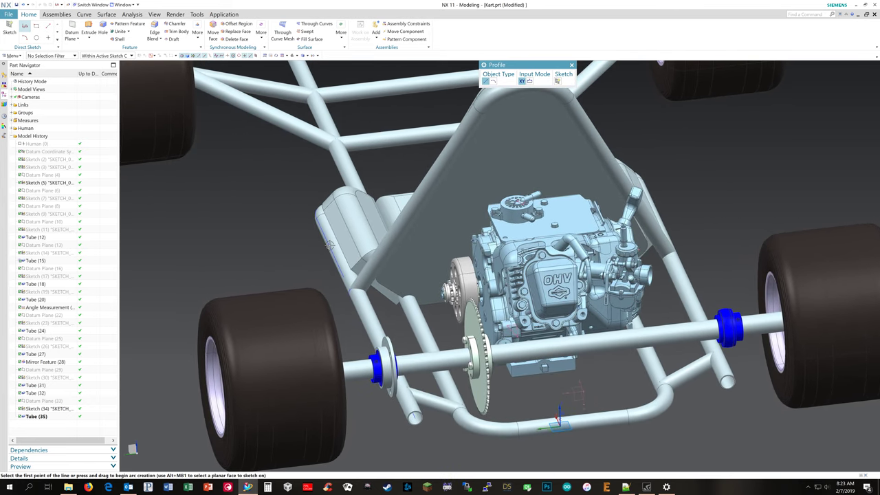
mouse_move(433, 171)
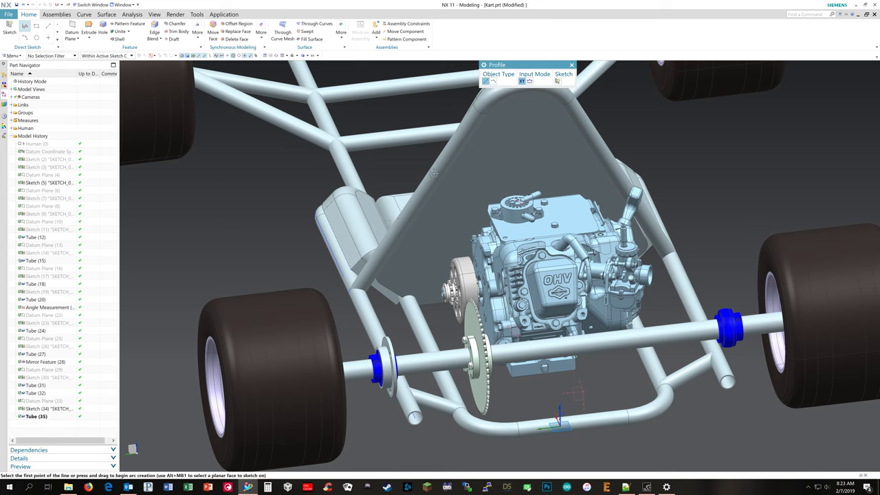
mouse_move(380, 248)
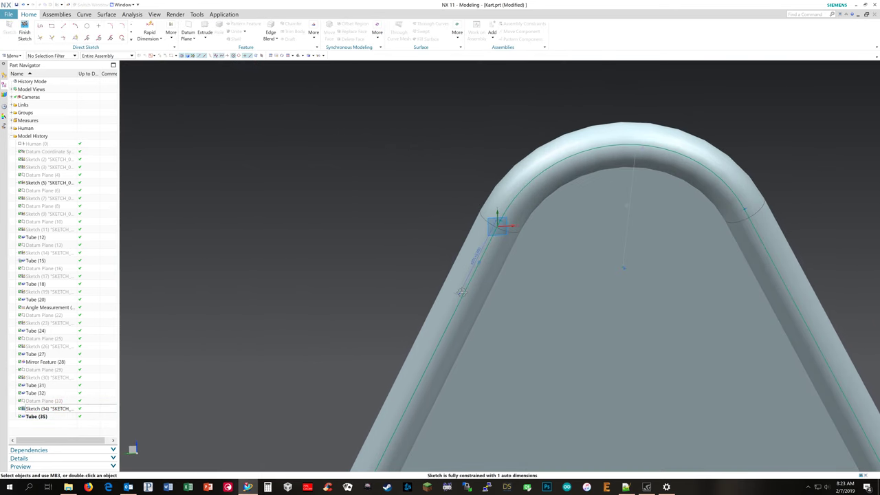
Step: Finish the fully constrained sketch at the top bend of the roll bar
click(475, 275)
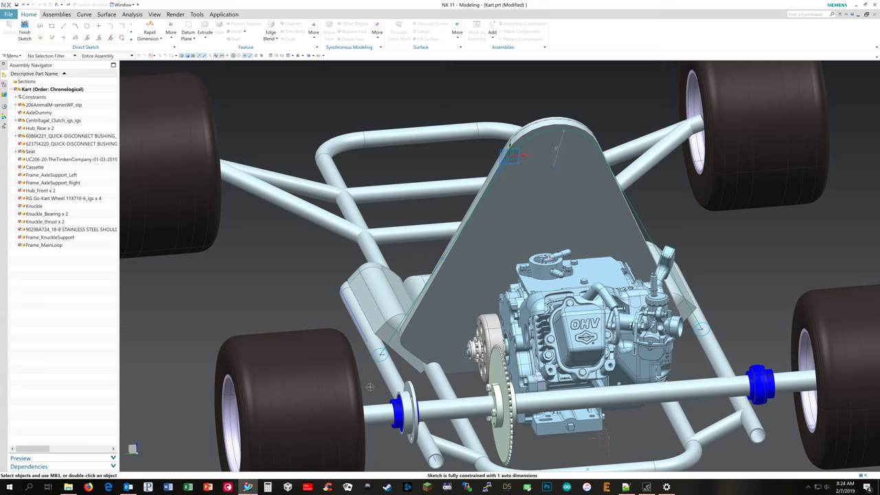
Step: Make Frame_AxleSupport_Left the work part and select its sketch line via QuickPick
click(49, 175)
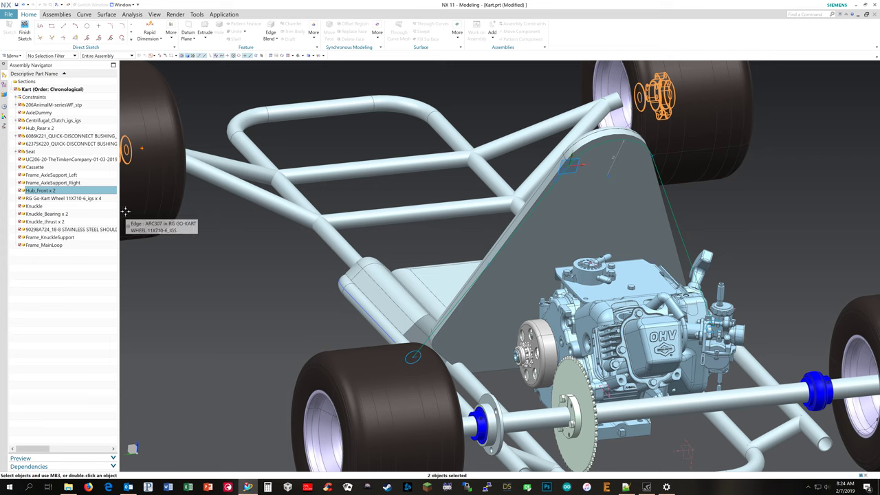
click(50, 175)
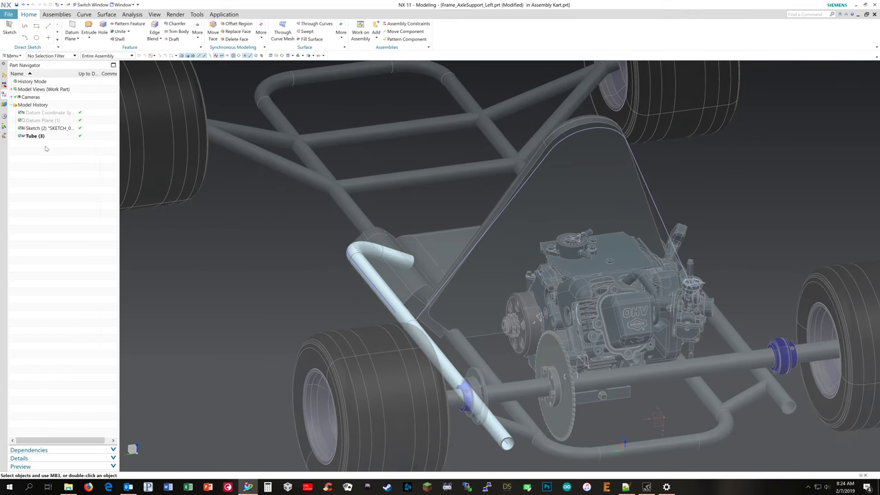
right_click(33, 136)
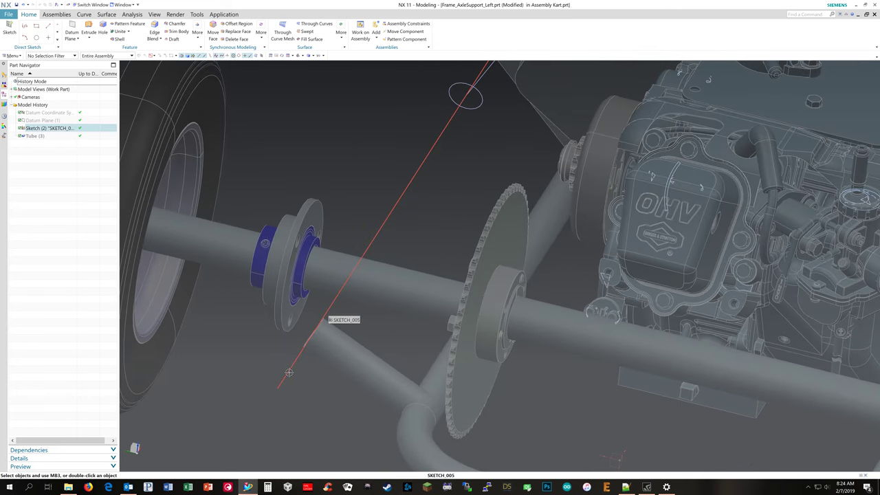
click(289, 372)
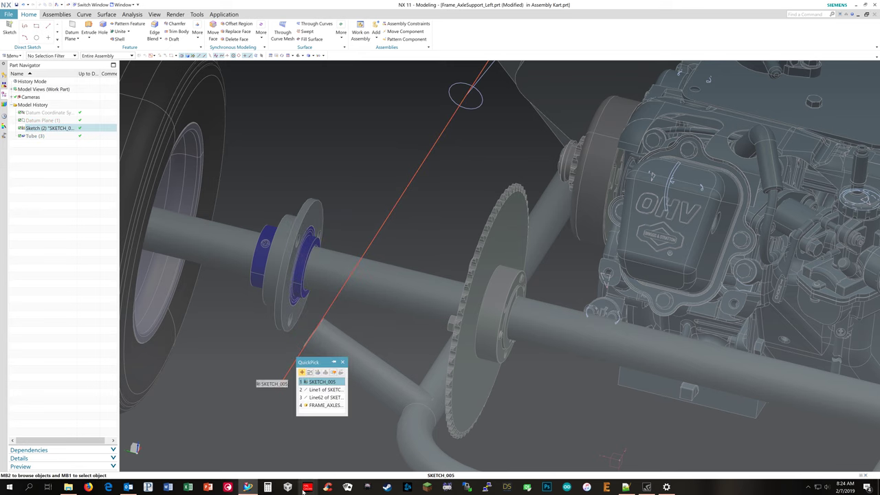
mouse_move(323, 391)
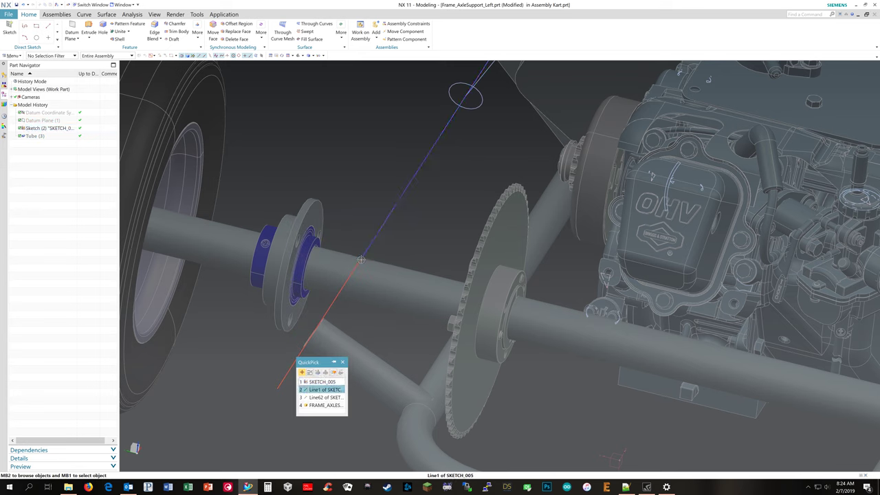
mouse_move(374, 261)
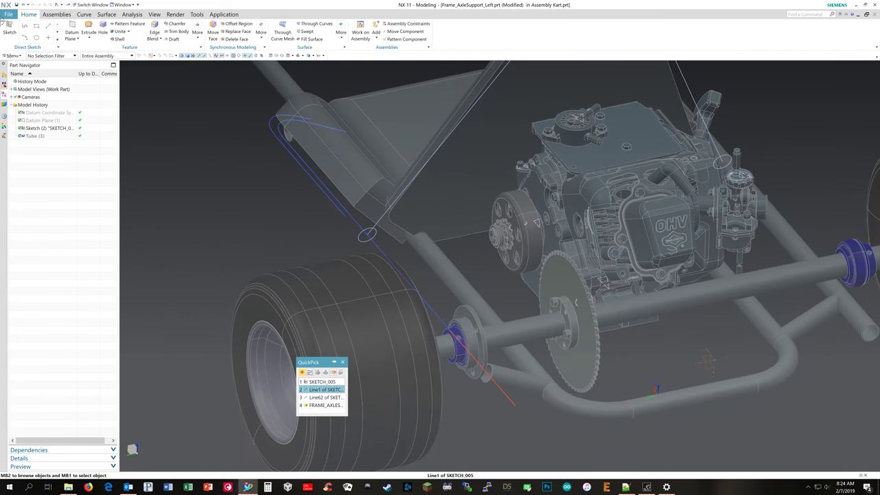
Step: Make Kart.prt the work part and create a diagonal datum plane with Entire Assembly scope
click(325, 389)
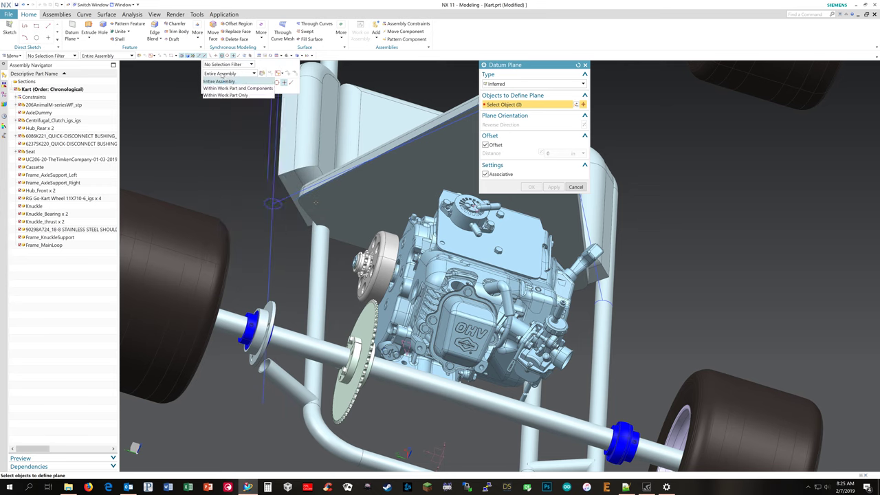
click(228, 73)
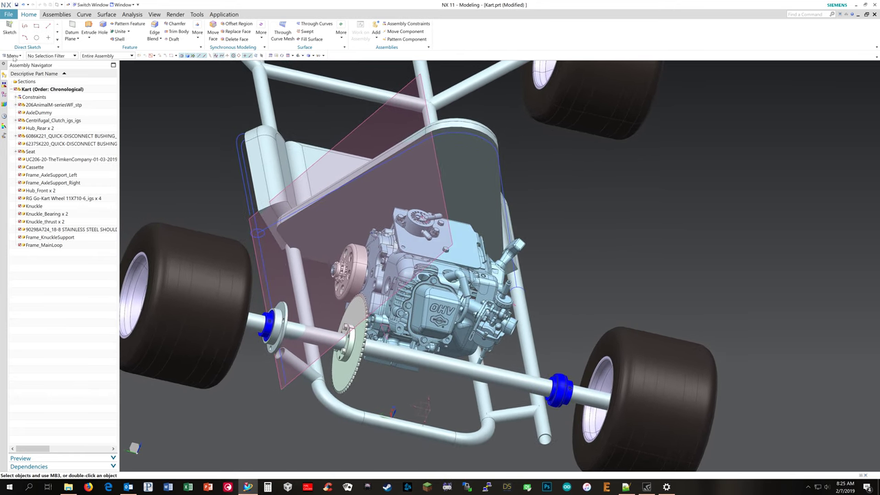
Step: Sketch on the datum plane and project the roll bar and left axle support lines
click(10, 28)
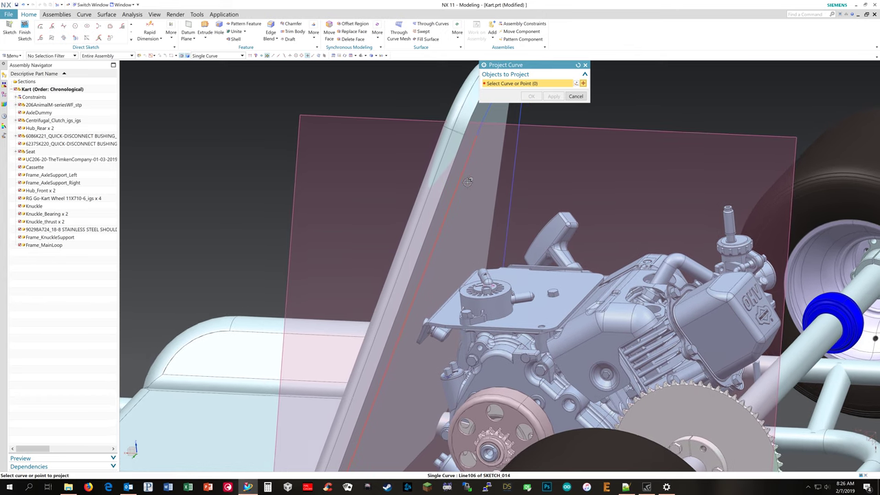
mouse_move(468, 168)
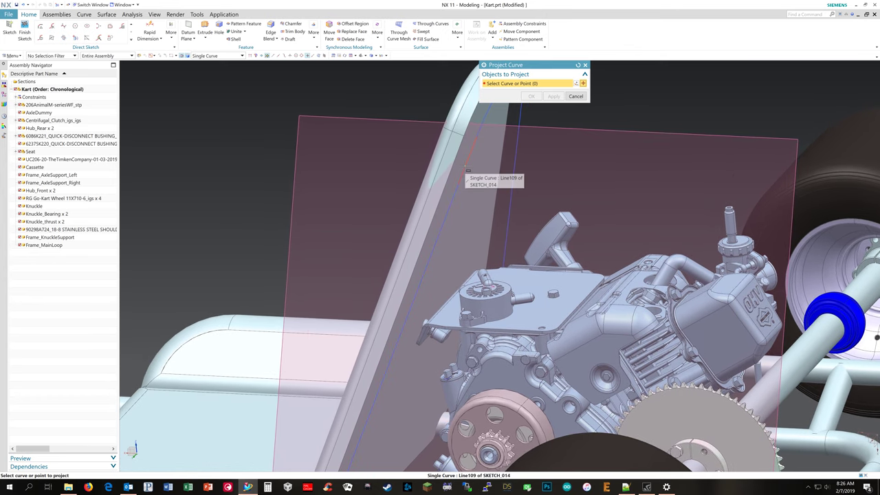
click(468, 168)
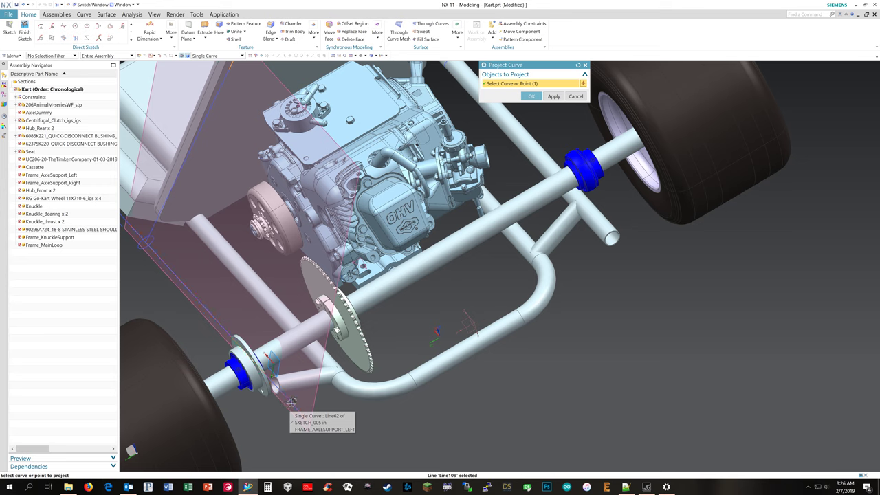
right_click(291, 402)
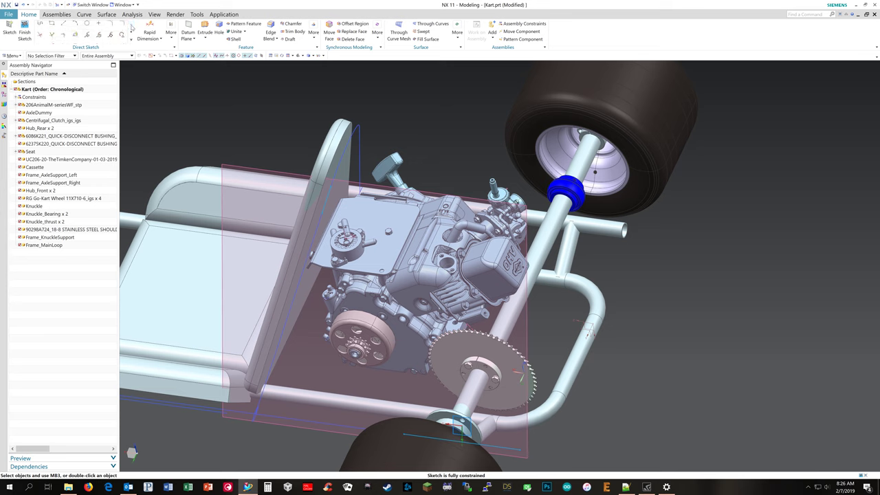
Step: Confirm the projected curves before drawing the connecting line
right_click(316, 85)
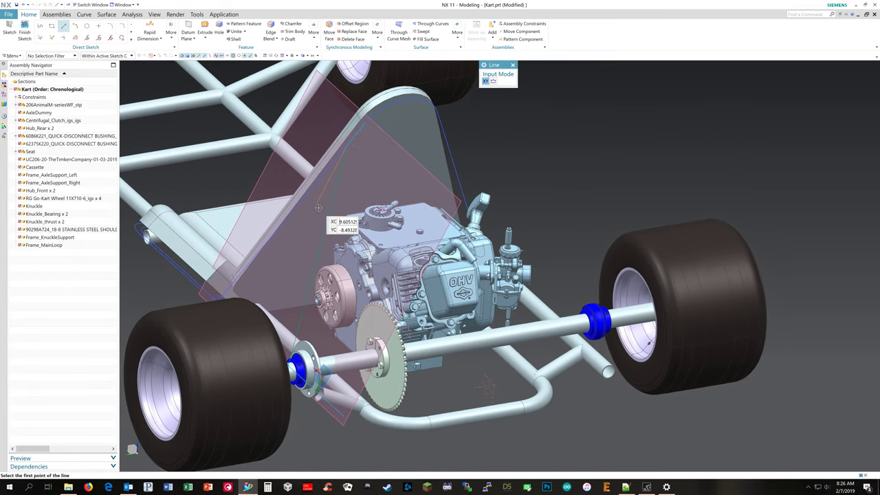
mouse_move(344, 151)
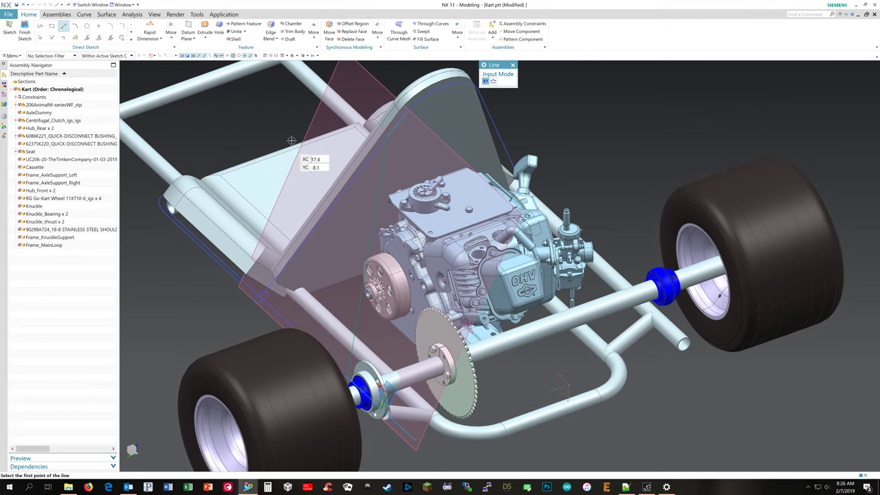
mouse_move(385, 121)
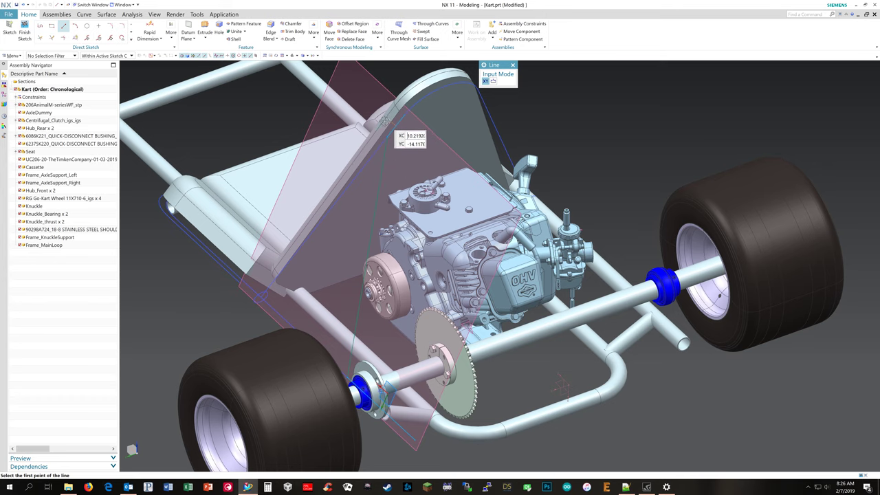
mouse_move(225, 83)
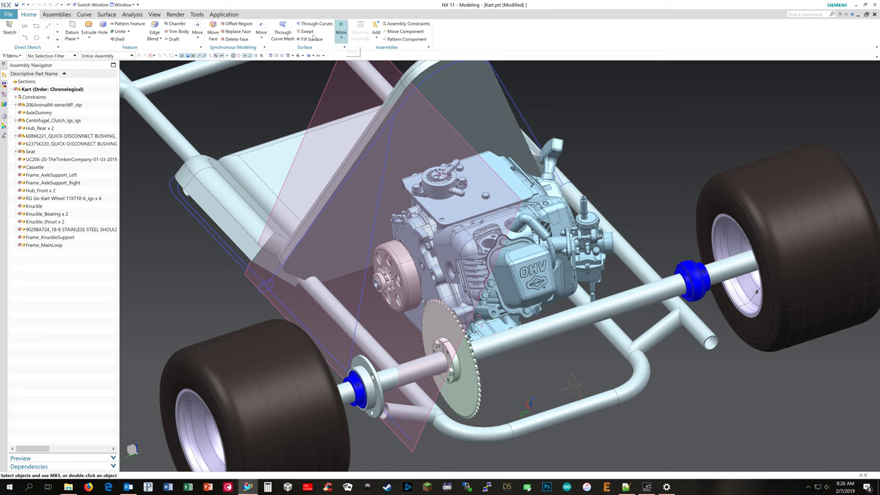
Step: Start a Tube sweep using the new connecting line as its path
click(341, 33)
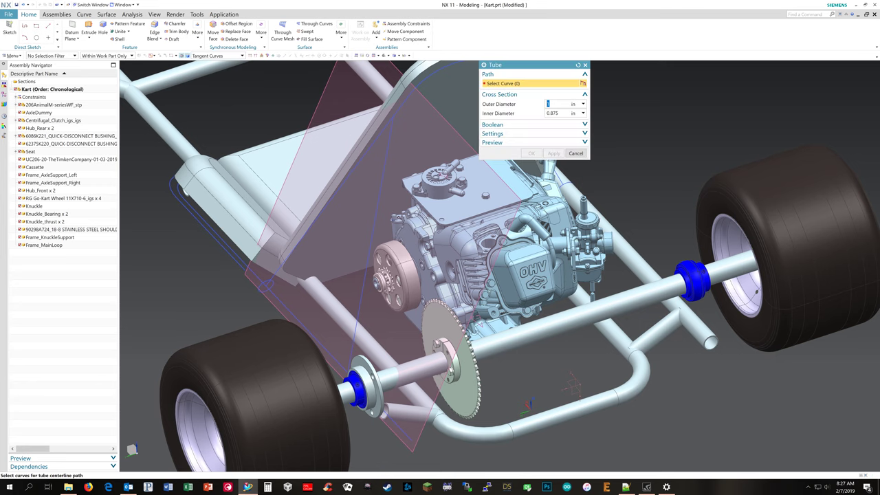
click(388, 154)
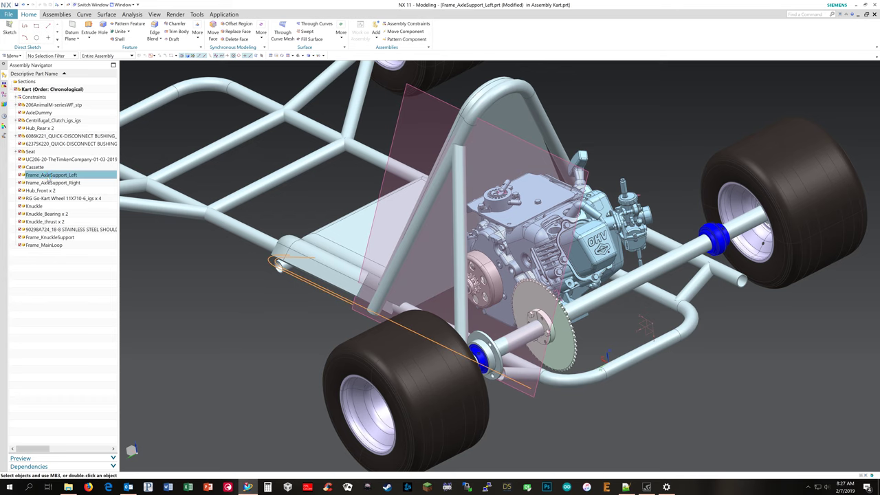
Step: Switch back to the Kart assembly and select the new tube below the roll bar
right_click(31, 136)
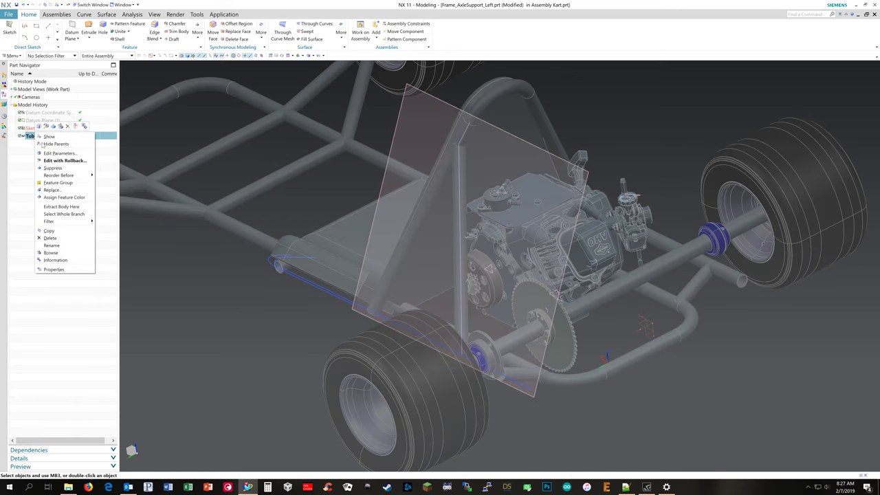
click(50, 136)
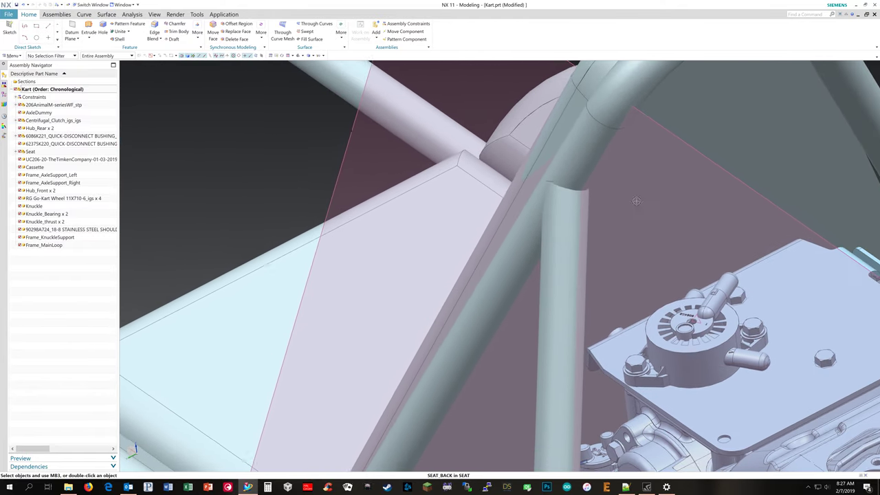
click(563, 275)
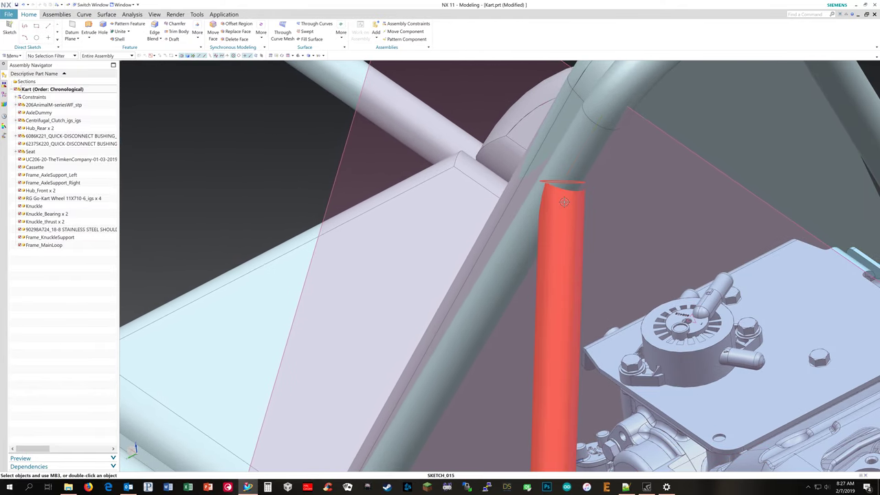